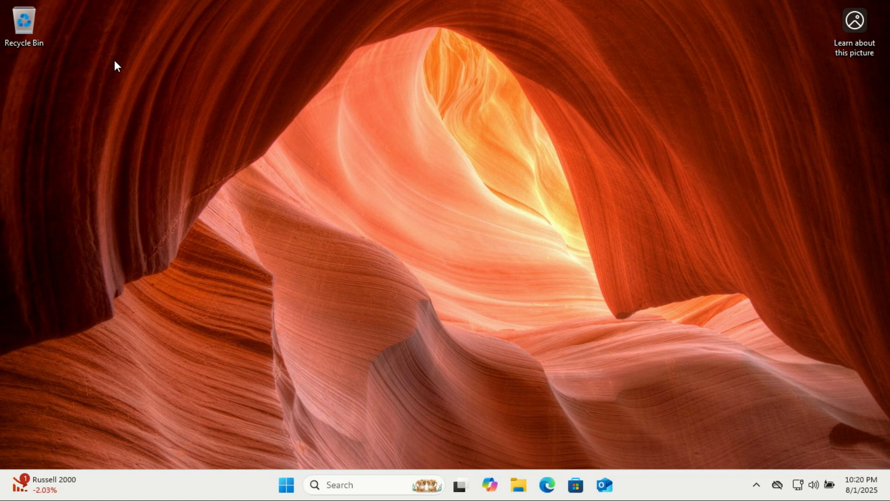
pyautogui.moveTo(283, 263)
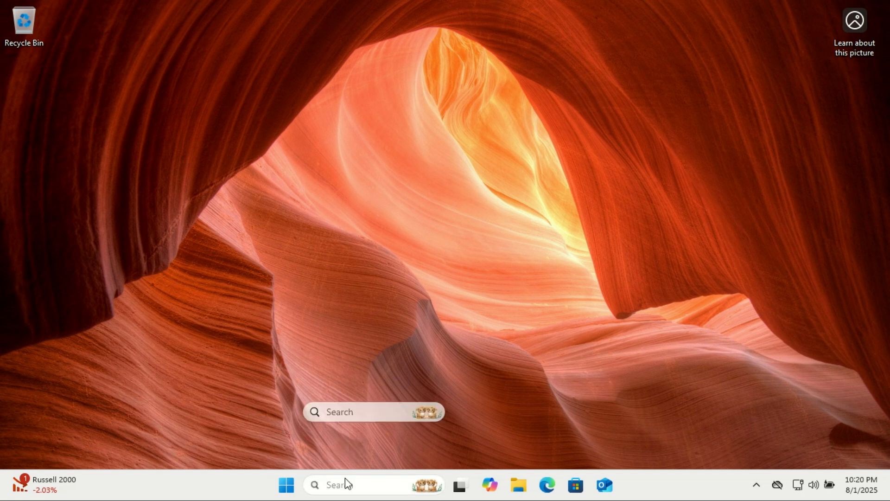
# Step: Search 'settings' in the taskbar and launch the Settings app
pyautogui.write('set')
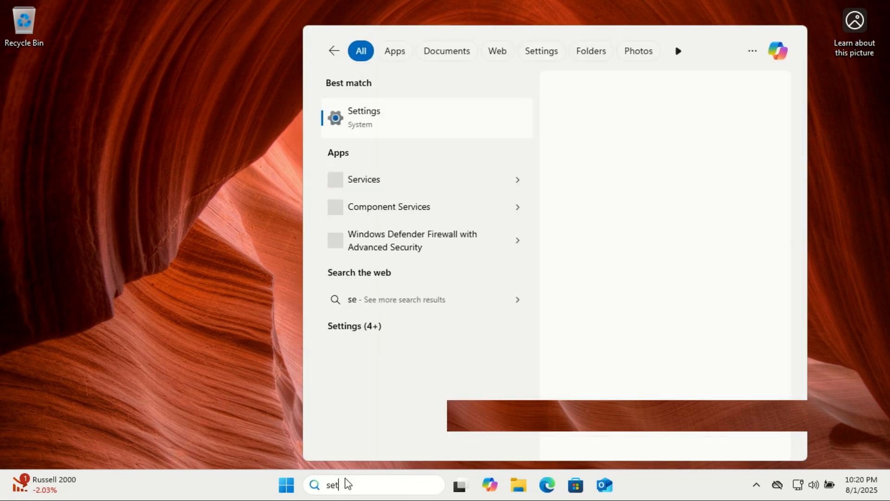
pyautogui.write('tings')
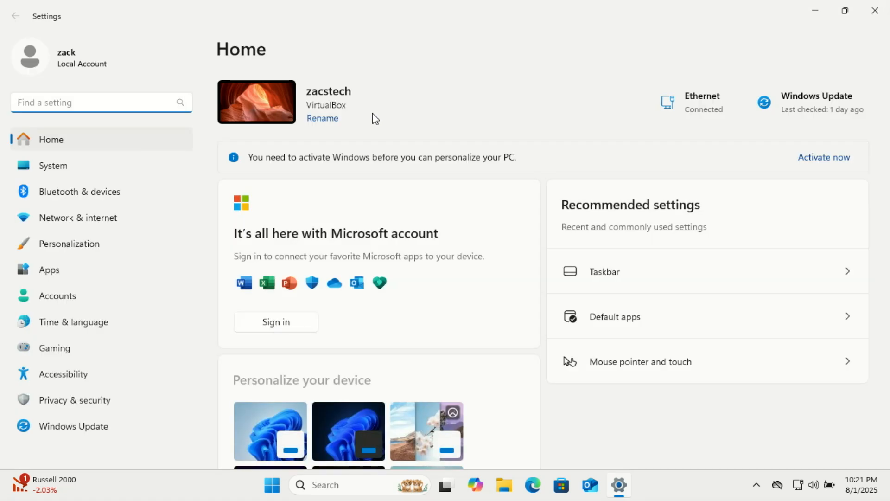
pyautogui.moveTo(682, 138)
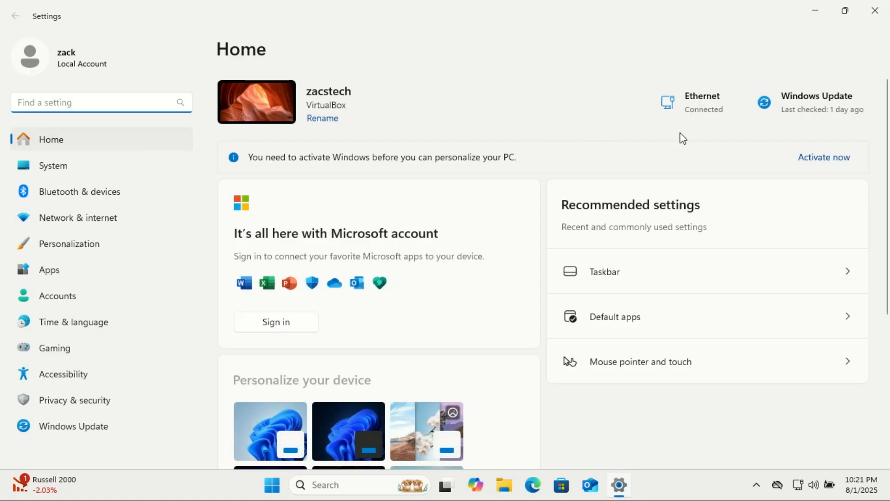
pyautogui.moveTo(808, 105)
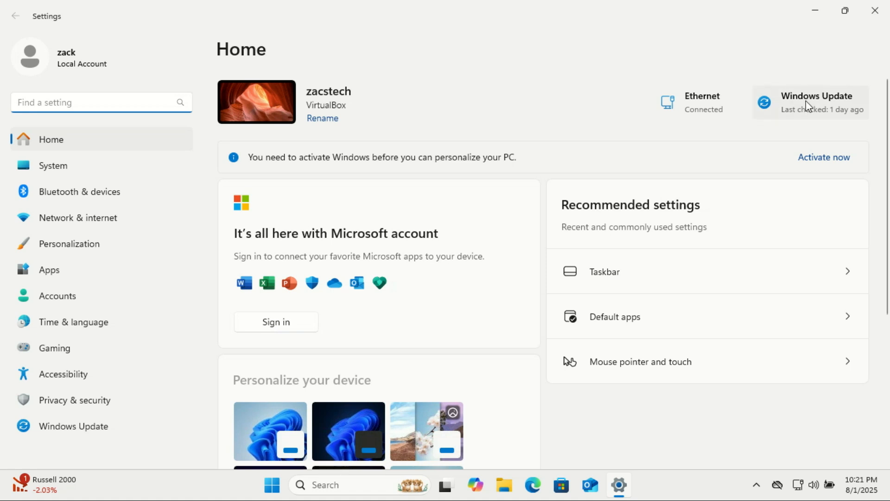
pyautogui.moveTo(883, 95)
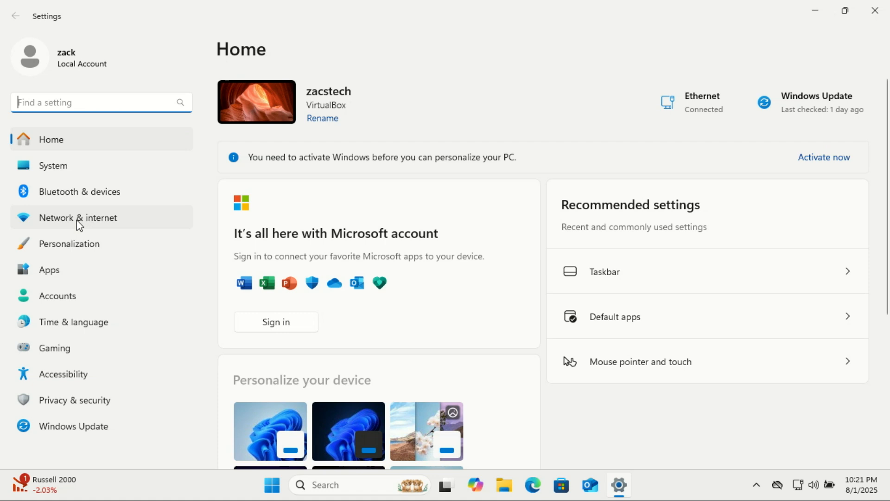
# Step: Go to the Network & internet page showing the connected Ethernet status
pyautogui.click(78, 217)
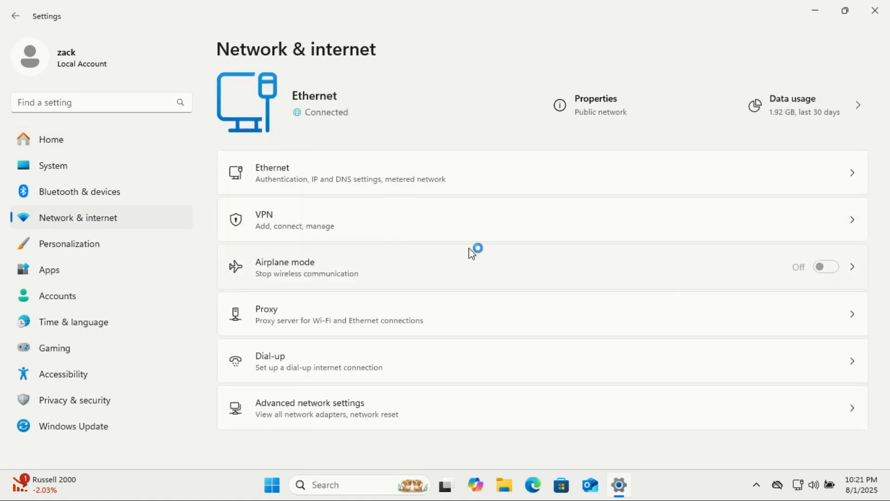
pyautogui.moveTo(673, 285)
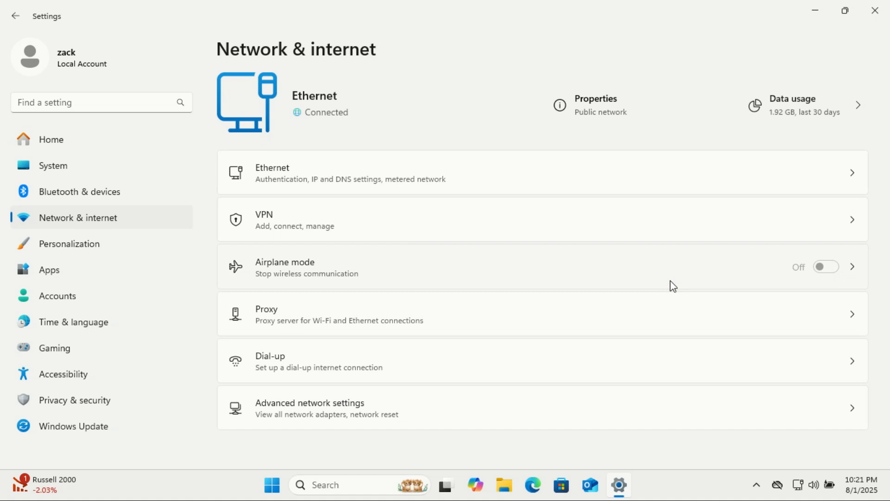
pyautogui.moveTo(594, 117)
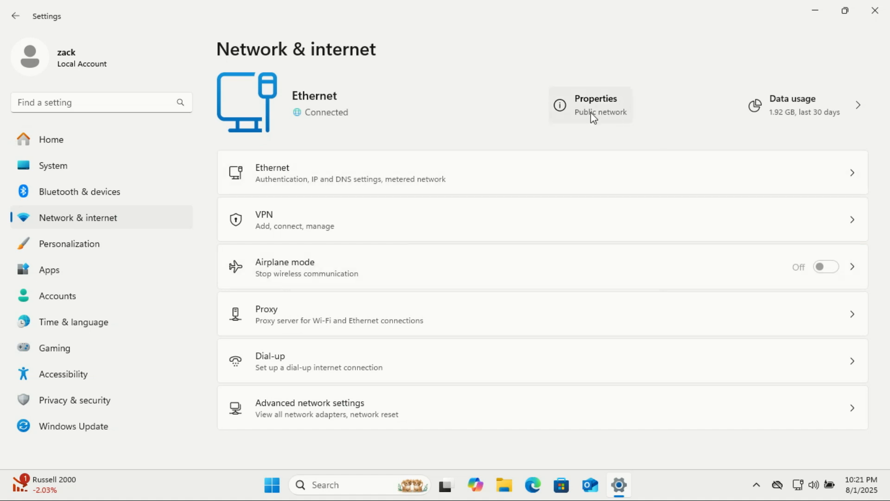
pyautogui.moveTo(305, 122)
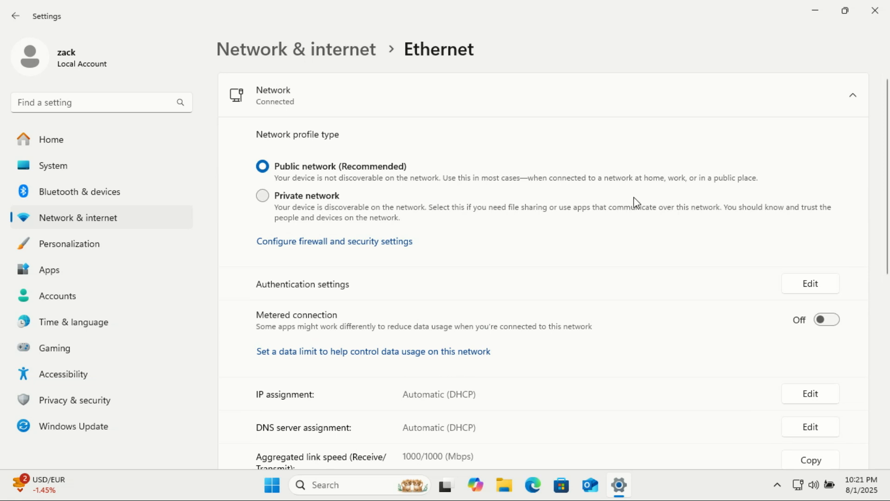
pyautogui.moveTo(453, 84)
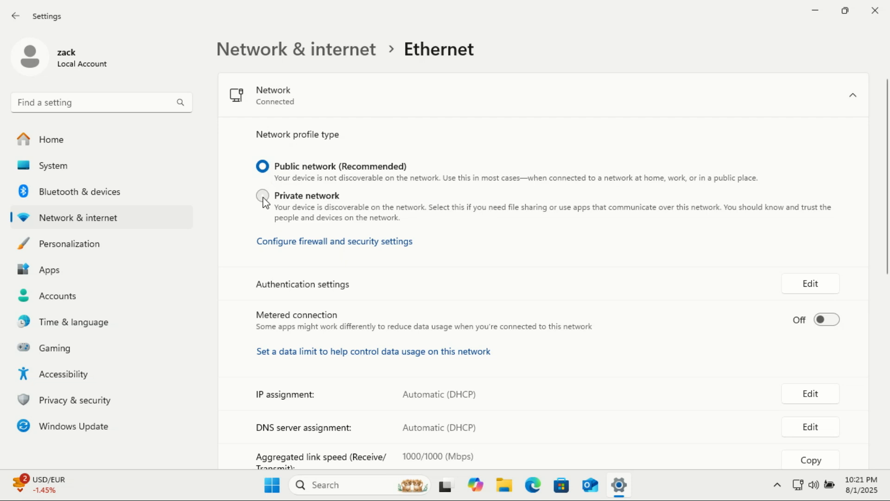
# Step: Set the Ethernet connection's network profile type to Private in its properties
pyautogui.click(262, 196)
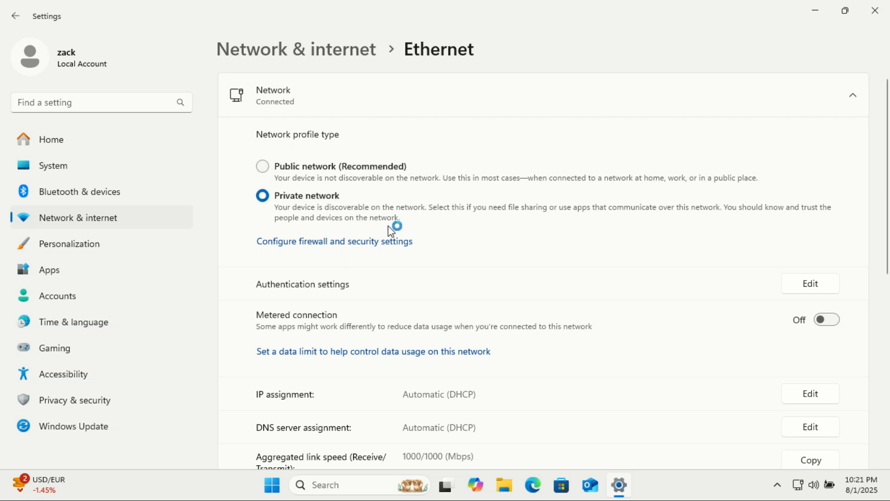
pyautogui.moveTo(862, 212)
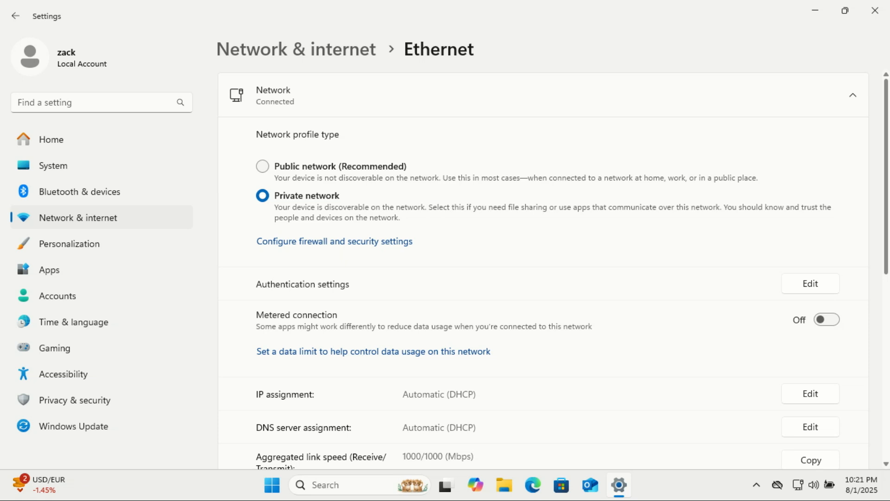
# Step: Close Settings and start Terminal (Admin), approving the User Account Control prompt
pyautogui.click(263, 165)
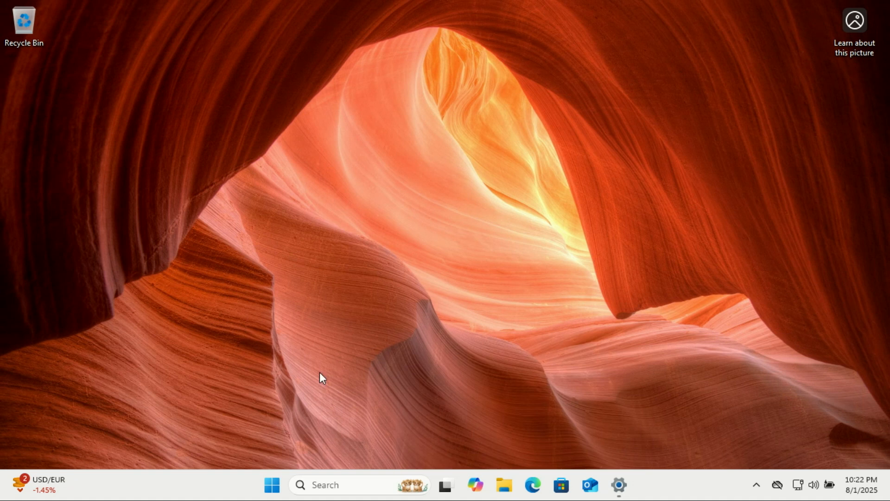
pyautogui.moveTo(271, 485)
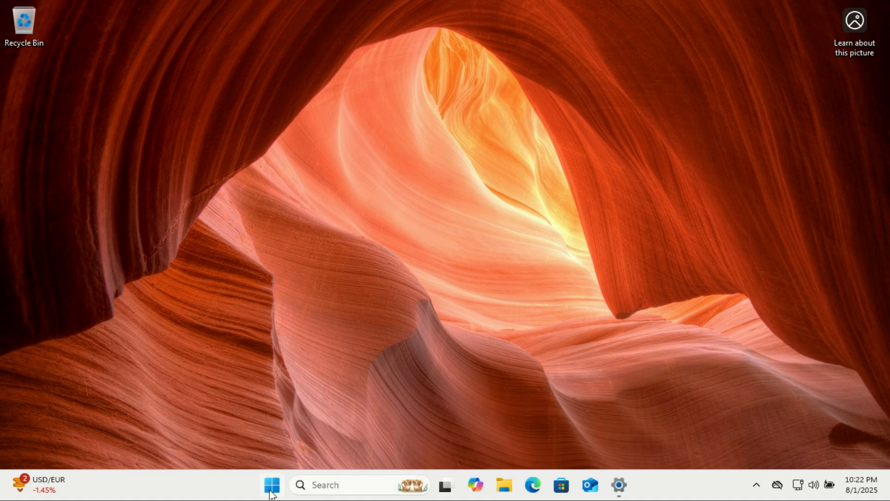
pyautogui.rightClick(271, 485)
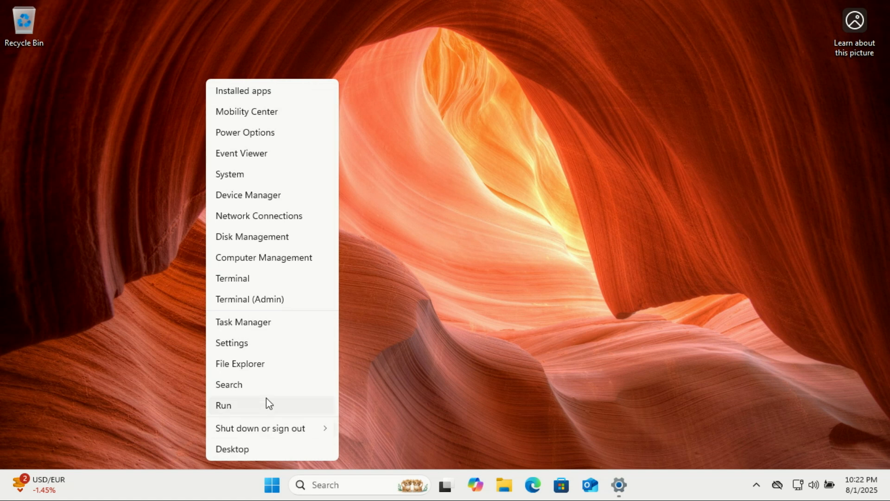
pyautogui.click(249, 299)
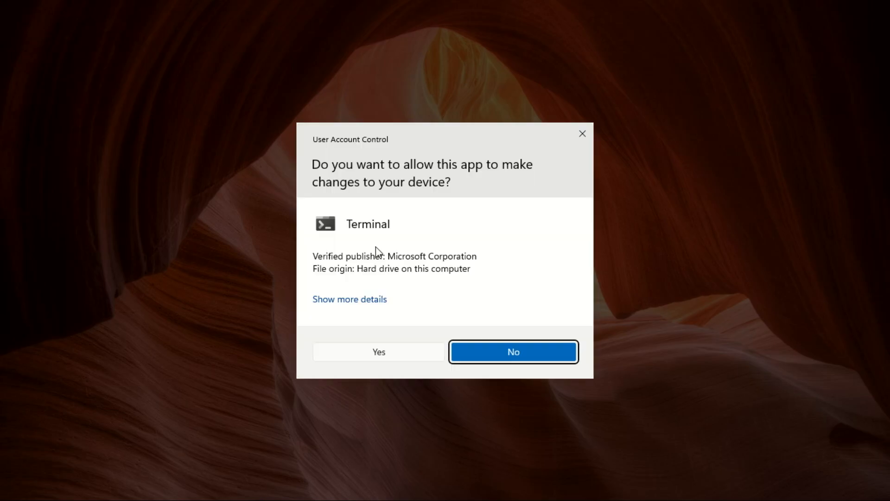
pyautogui.click(513, 352)
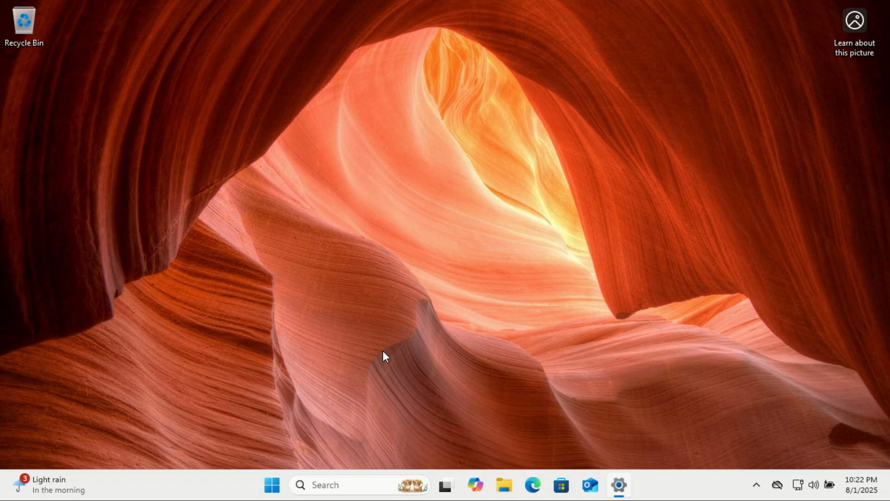
pyautogui.click(618, 484)
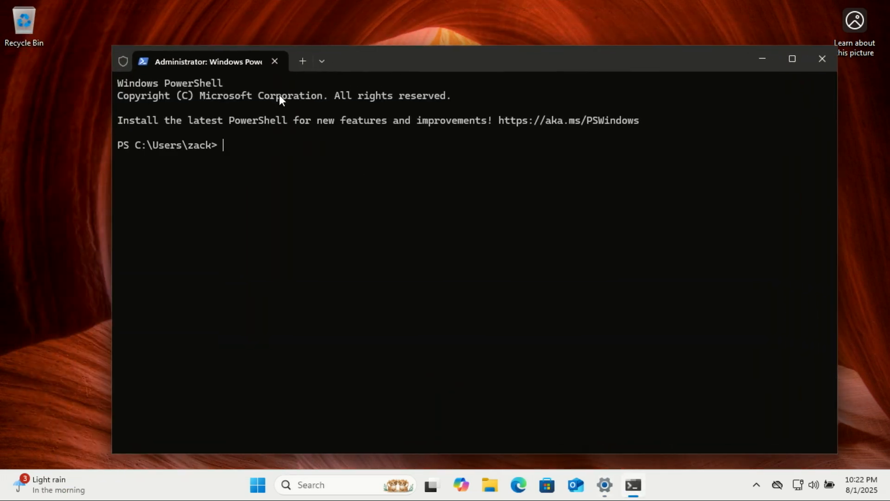
# Step: Run Get-NetConnectionProfile and select the profile name 'Network' in the output
pyautogui.write('Get-NetConnectionProfile')
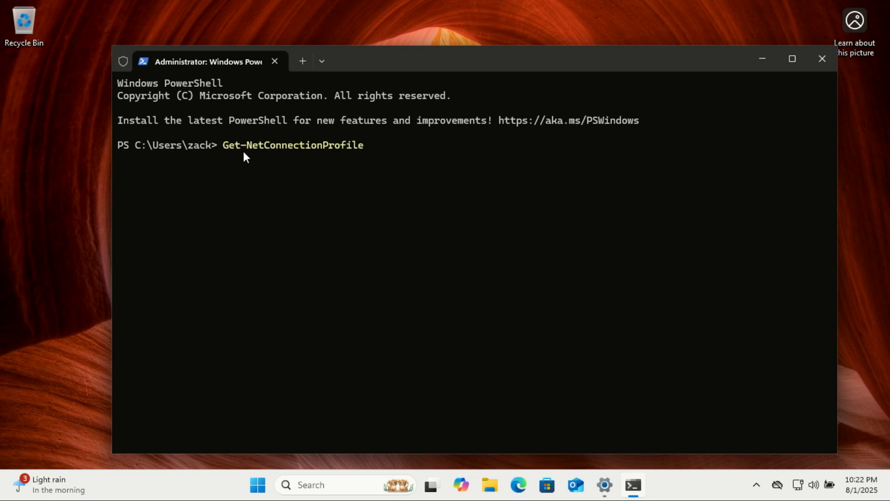
pyautogui.moveTo(322, 237)
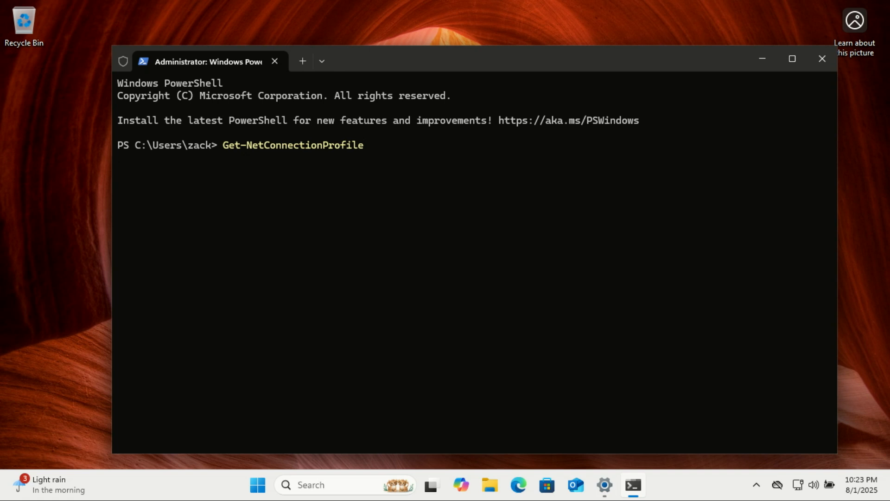
pyautogui.press('Return')
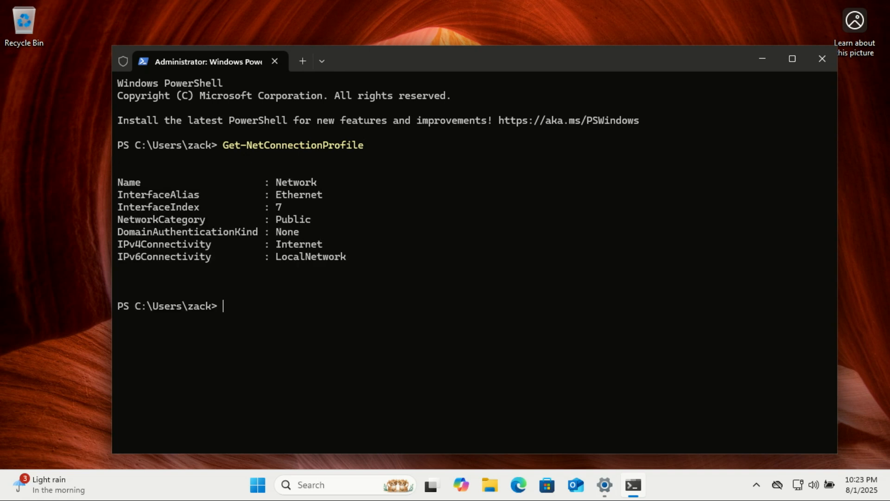
pyautogui.moveTo(325, 240)
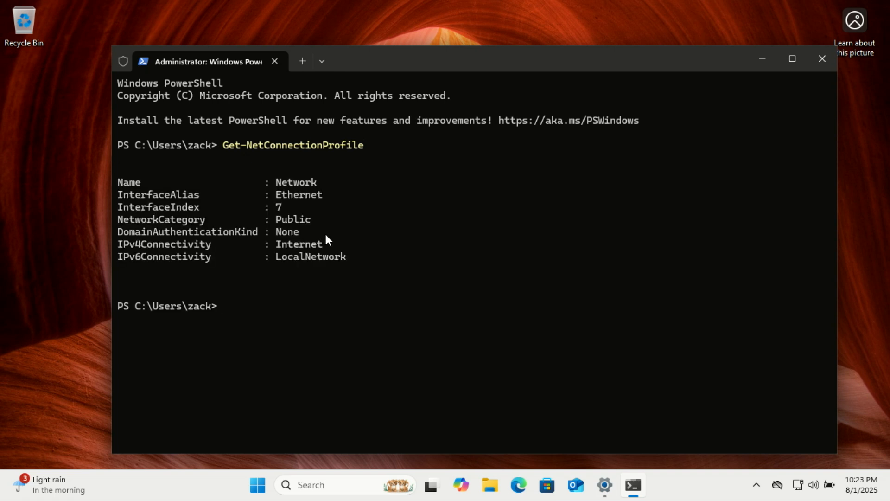
pyautogui.doubleClick(296, 182)
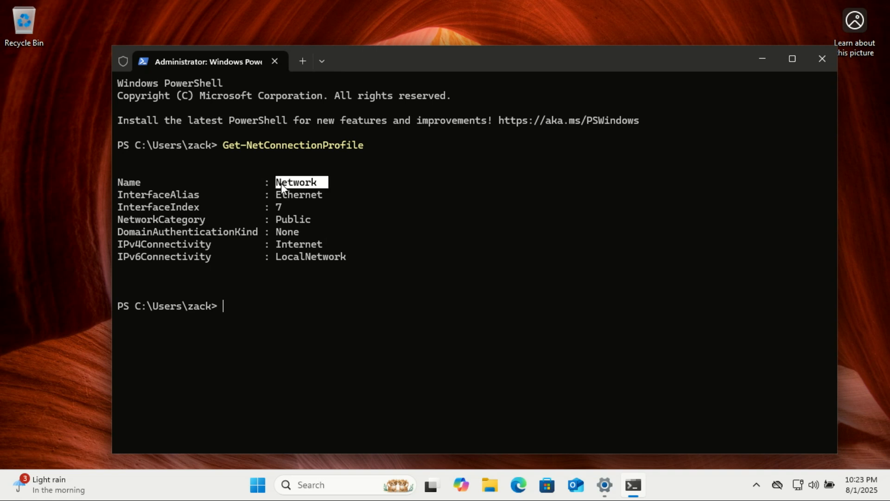
# Step: Run Set-NetConnectionProfile -Name "Network" -NetworkCategory Private in PowerShell
pyautogui.write('Set-NetConnectionProfile -Name "NetworkName" -NetworkCategory')
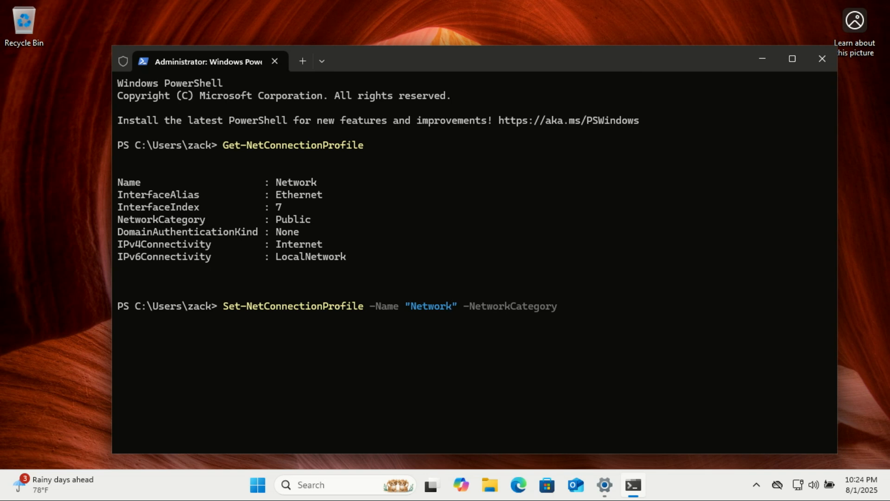
pyautogui.write('Priv')
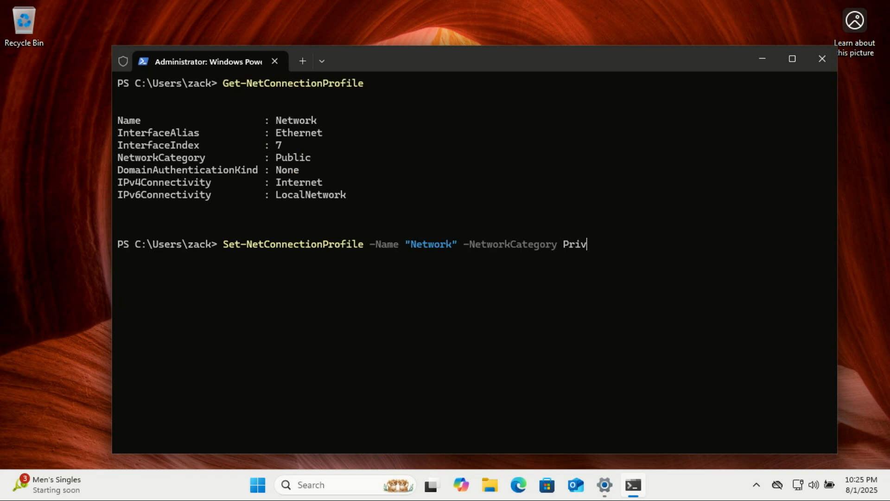
pyautogui.press('Return')
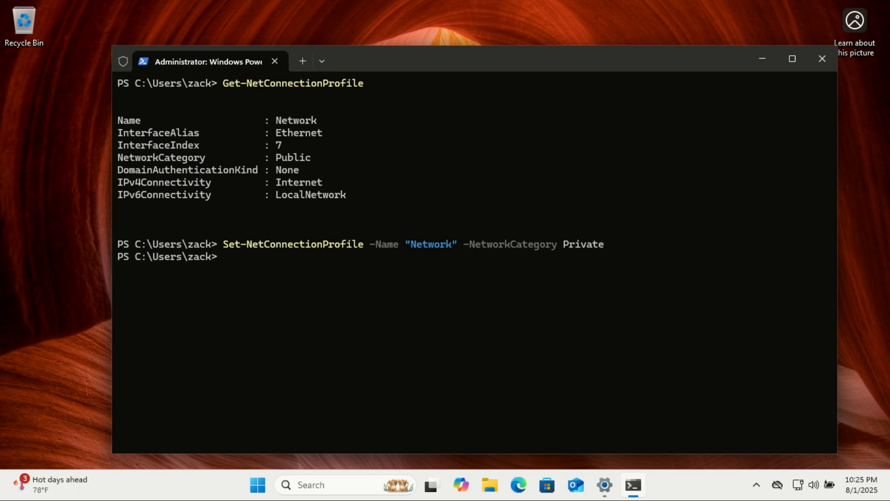